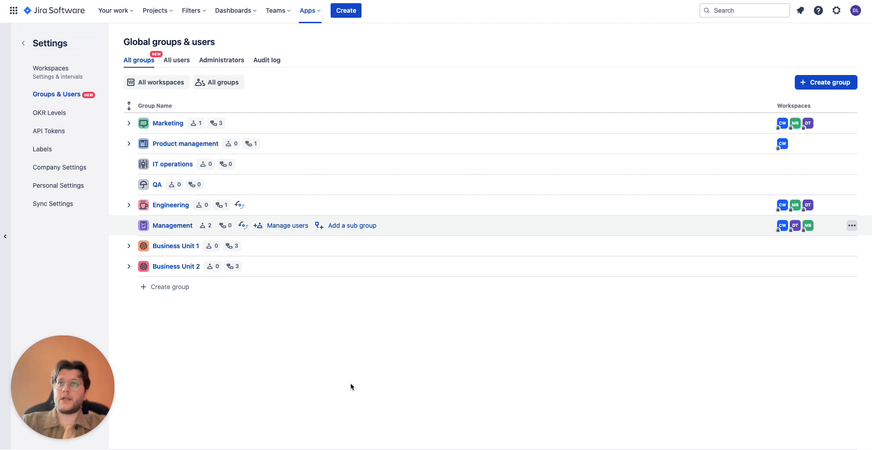
mouse_move(291, 380)
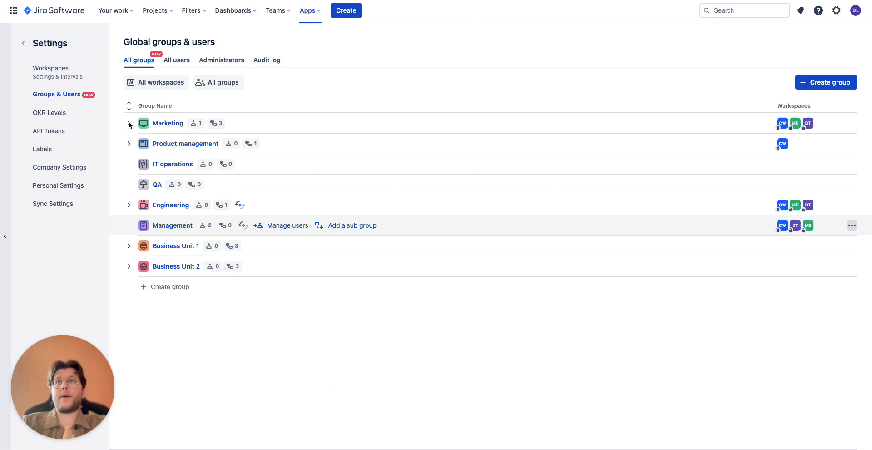
Expand Marketing, then its Content and Social Media subgroups, to show their nested teams.
click(128, 123)
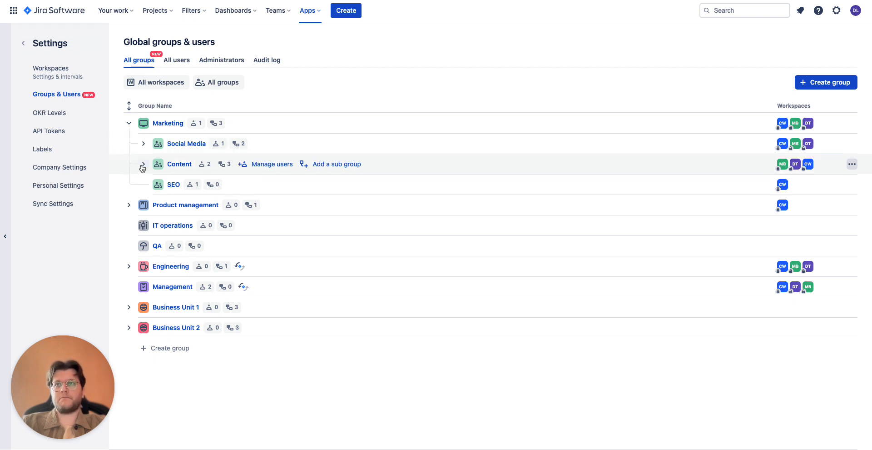
click(143, 164)
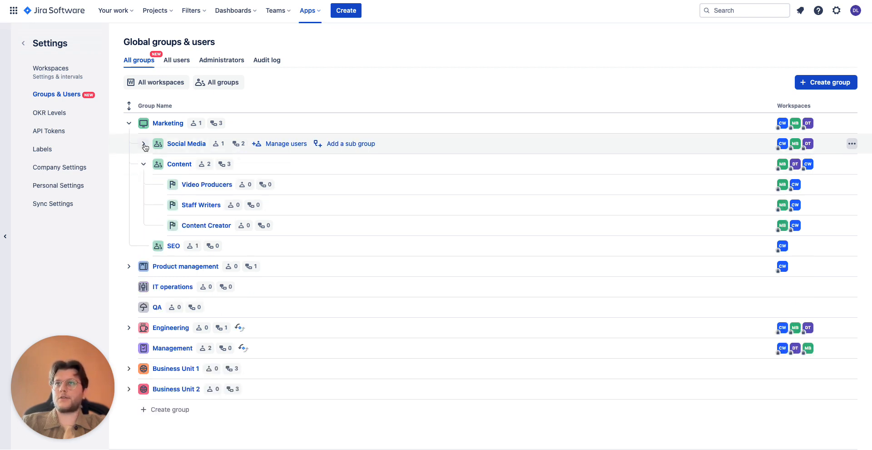
click(143, 143)
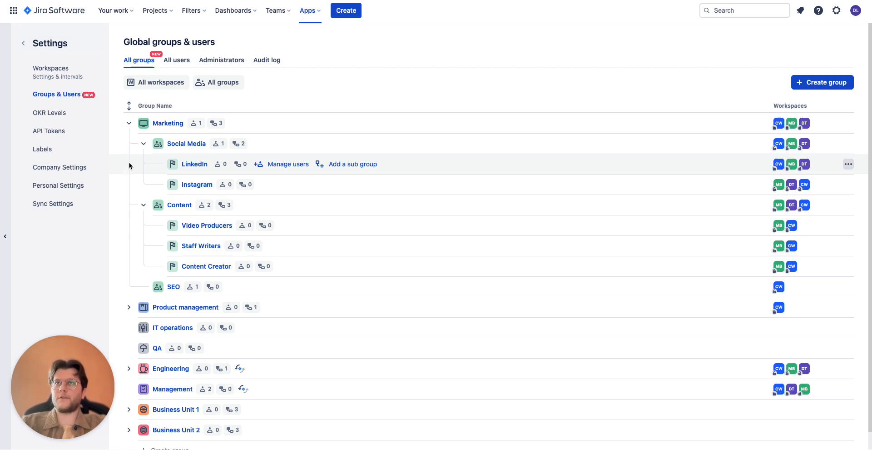
mouse_move(167, 123)
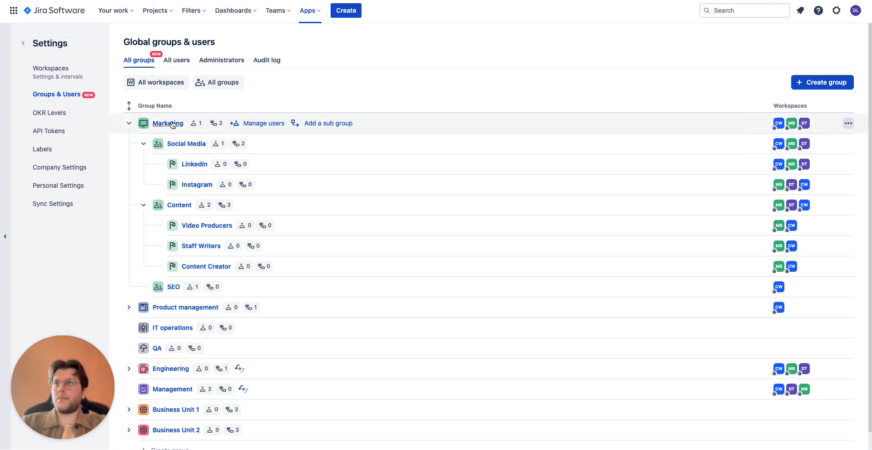
click(168, 123)
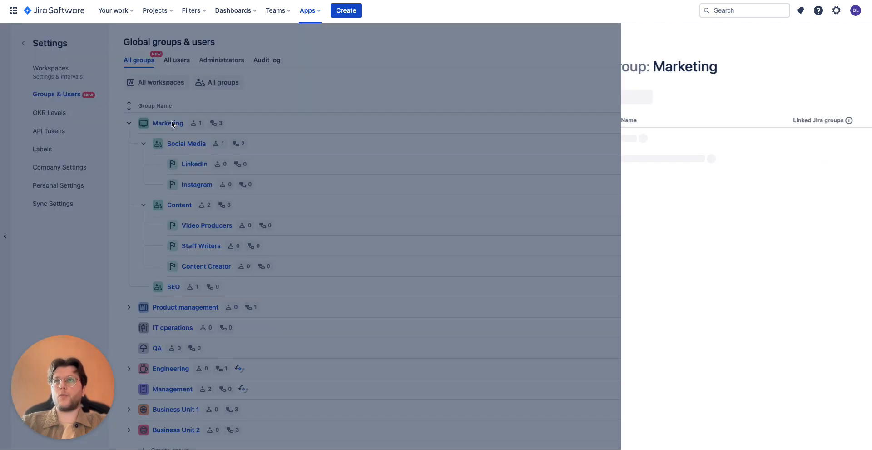
click(513, 96)
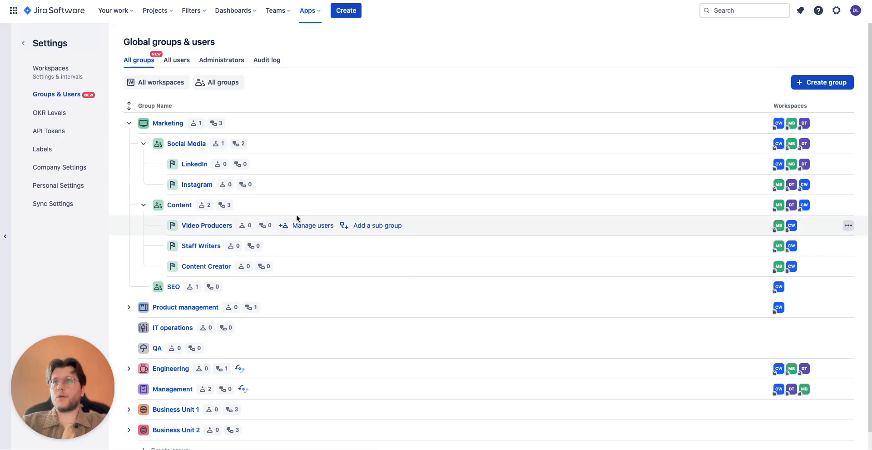
mouse_move(207, 224)
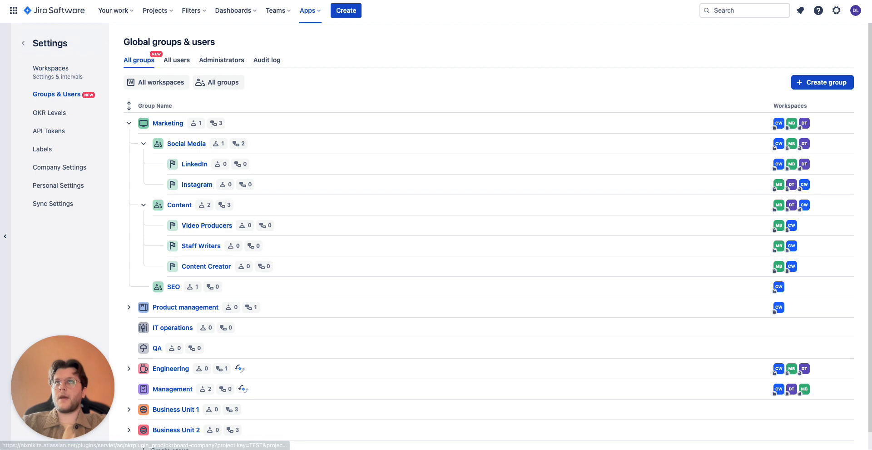
click(167, 123)
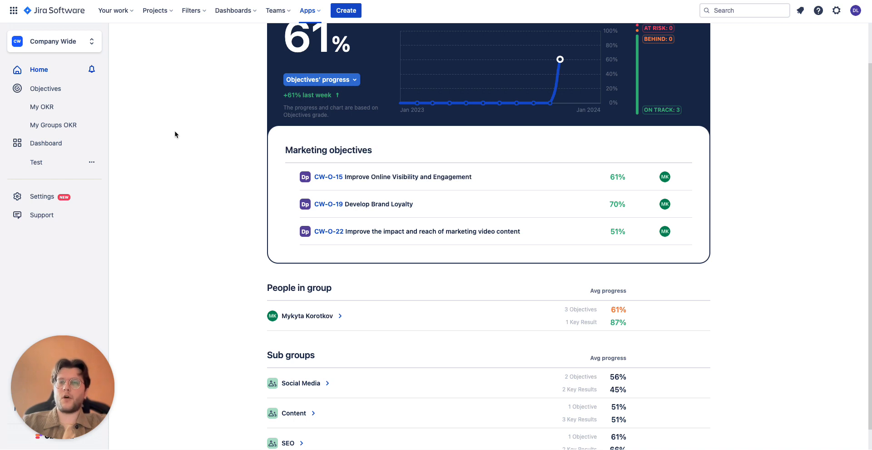
scroll(down, 3)
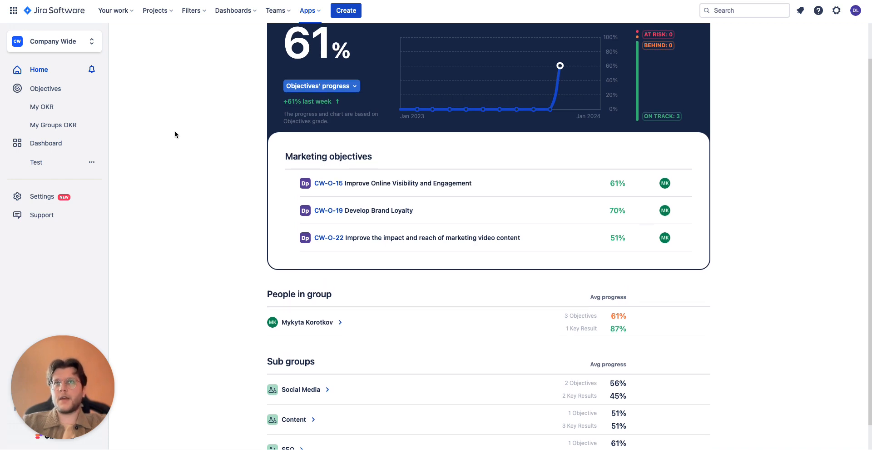
scroll(up, 3)
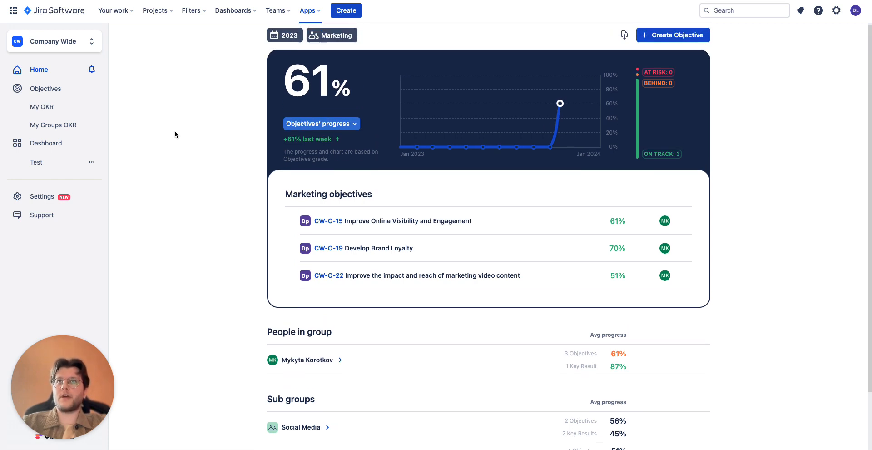
scroll(down, 3)
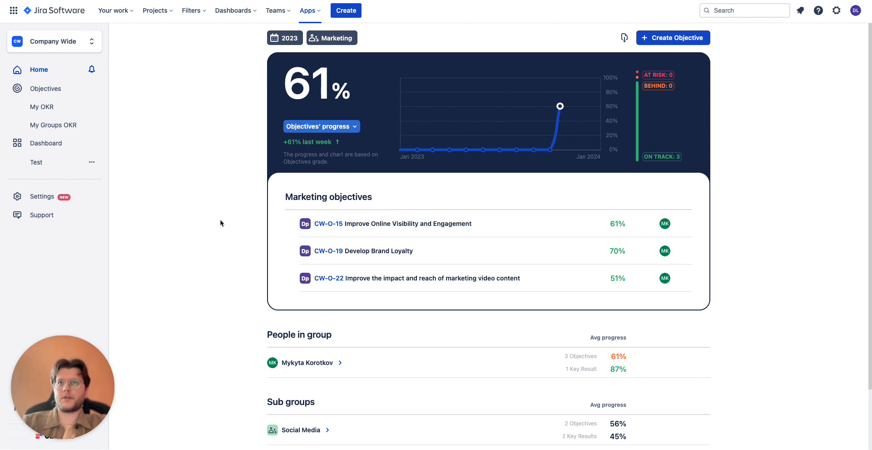
scroll(down, 3)
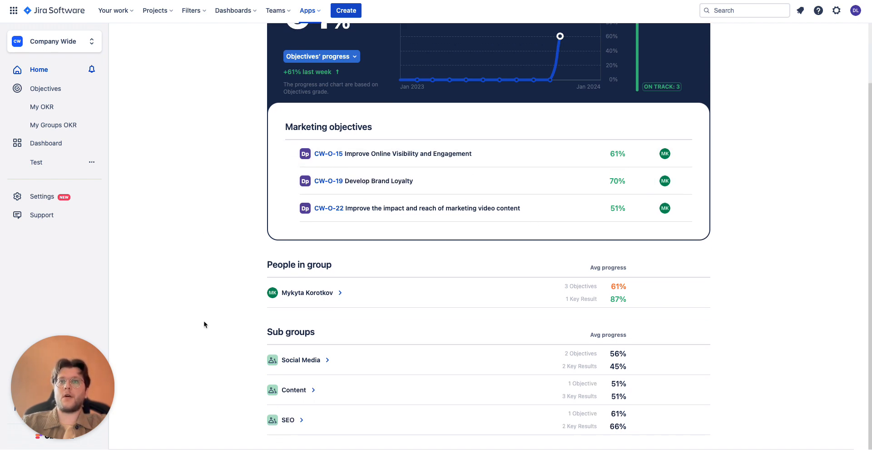
mouse_move(588, 336)
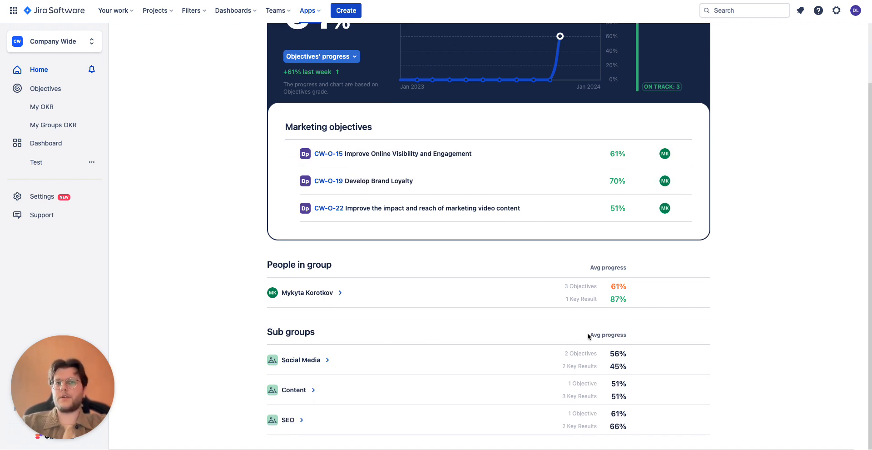
mouse_move(655, 355)
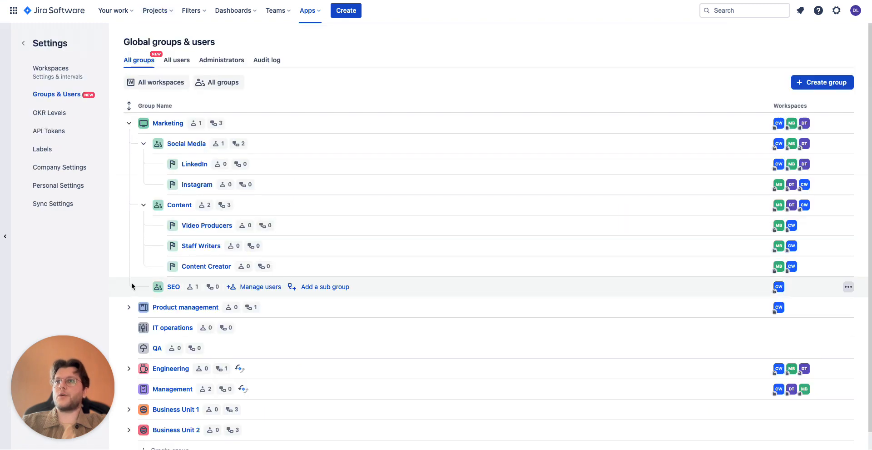
Collapse Marketing and expand Business Unit 1 to show its Product, Engineering and QA subgroups.
click(129, 123)
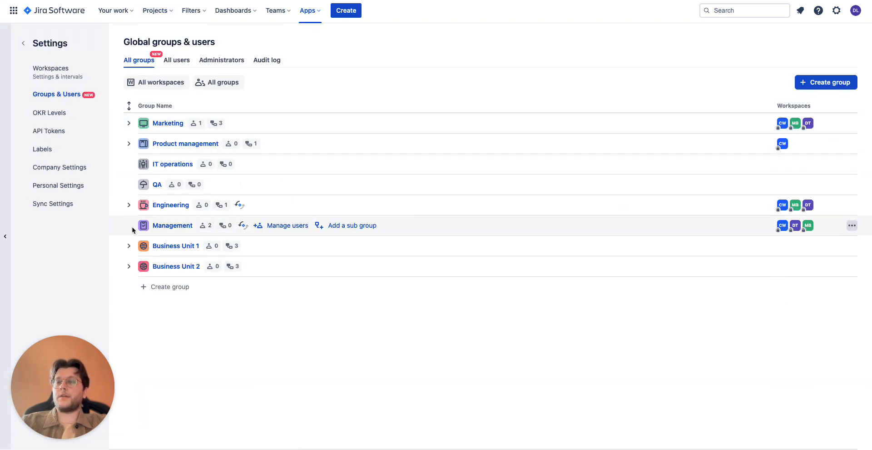
mouse_move(145, 331)
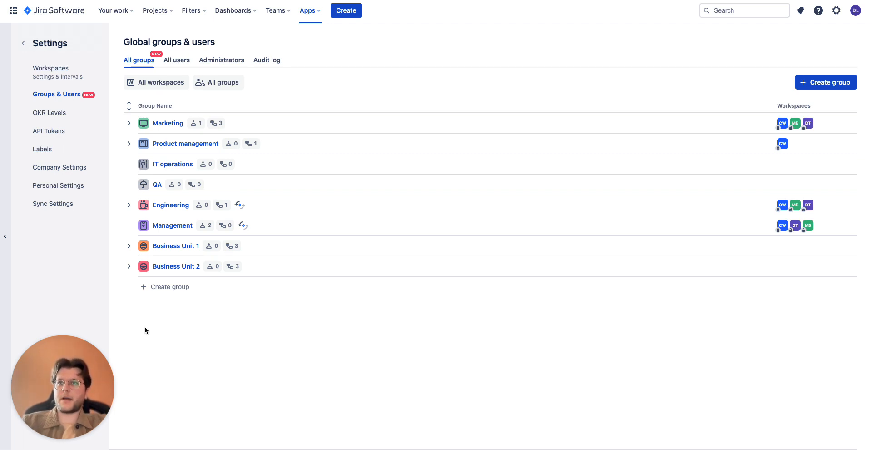
mouse_move(176, 245)
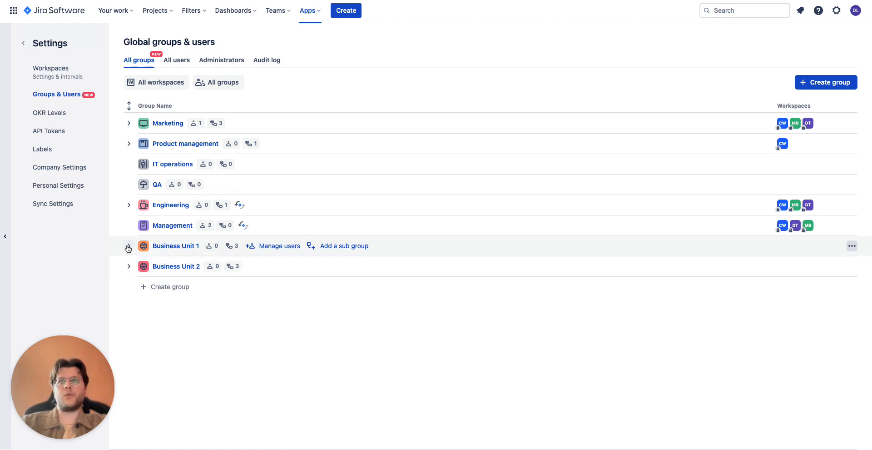
click(128, 246)
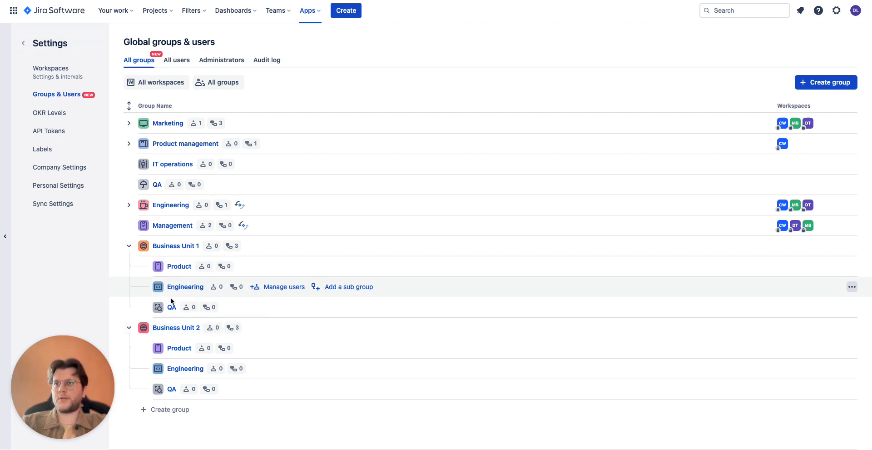
mouse_move(172, 388)
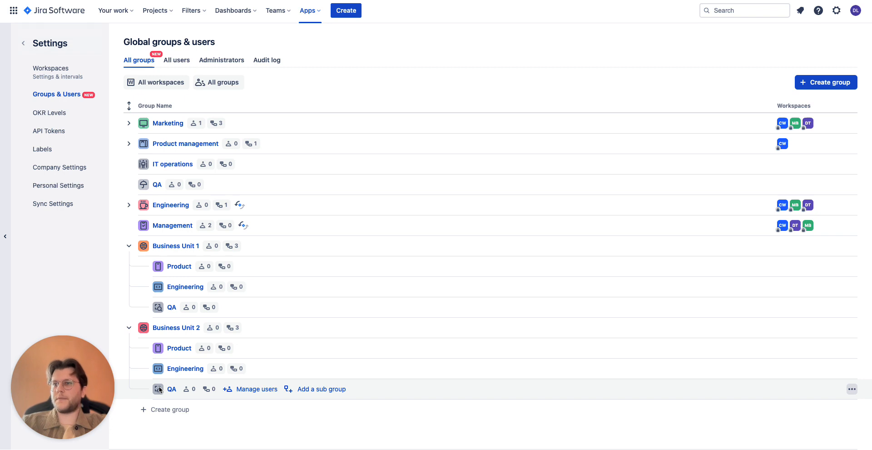